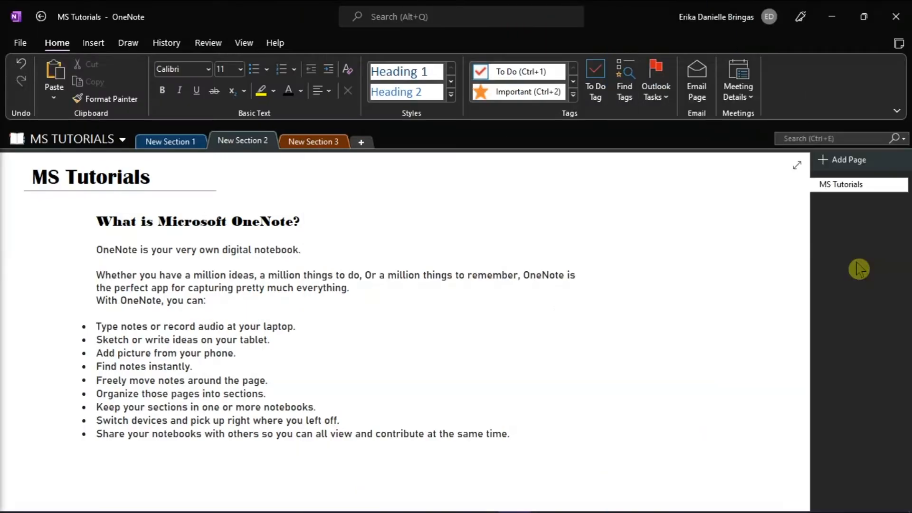
Select the 'What is Microsoft OneNote?' heading and go to the Home tab's Tags group
left_click(52, 219)
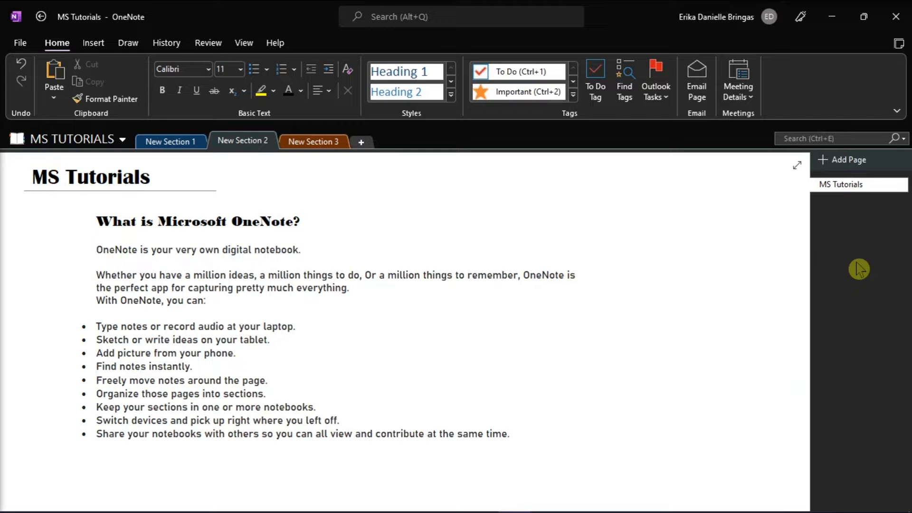
left_click(49, 220)
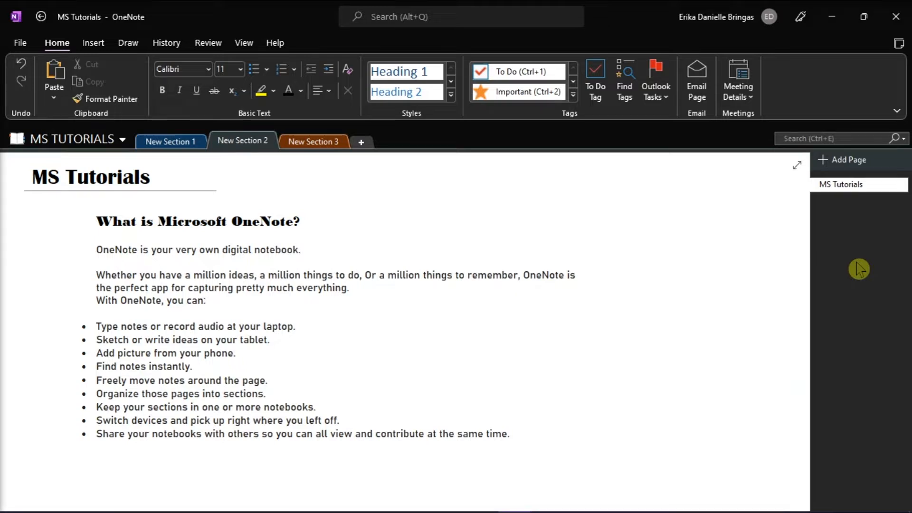
left_click(49, 219)
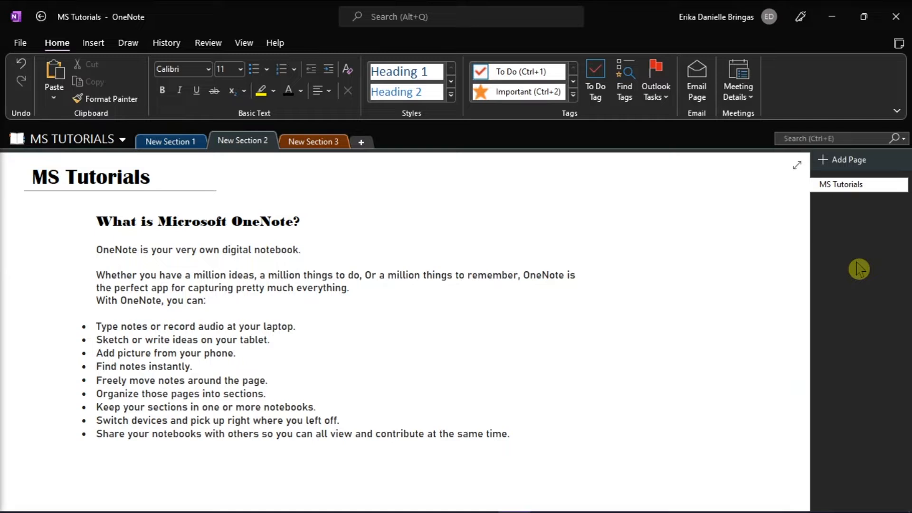
left_click(49, 219)
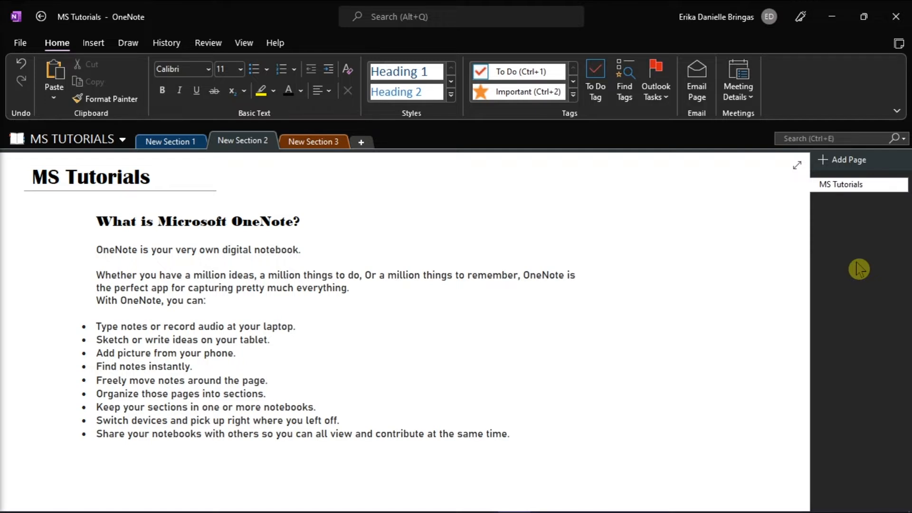
left_click(48, 220)
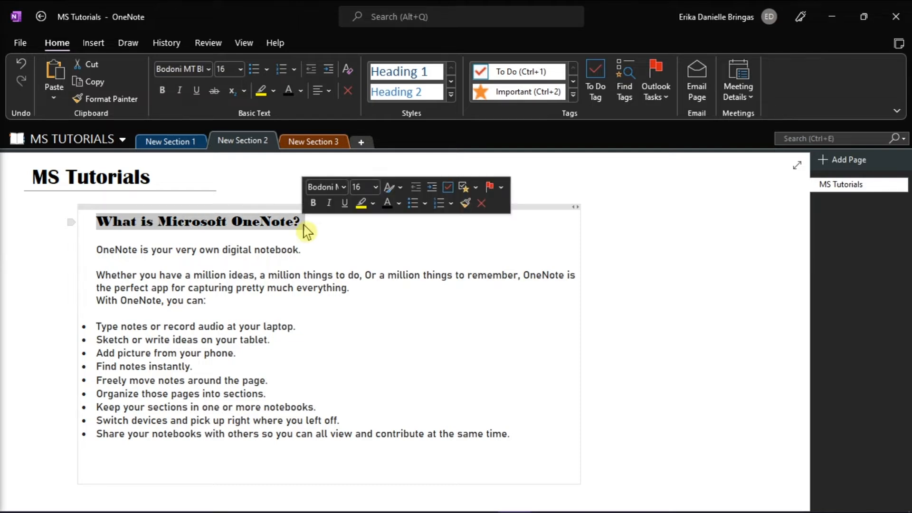
left_click(56, 43)
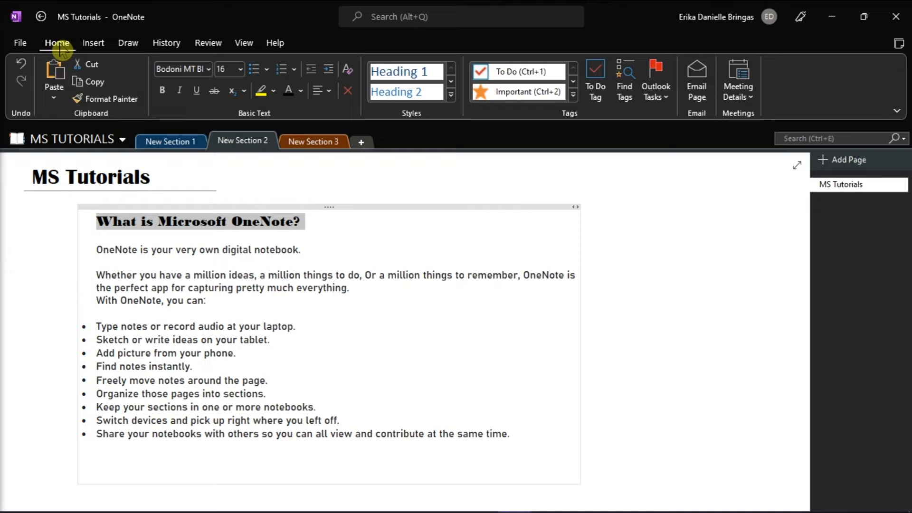
mouse_move(560, 126)
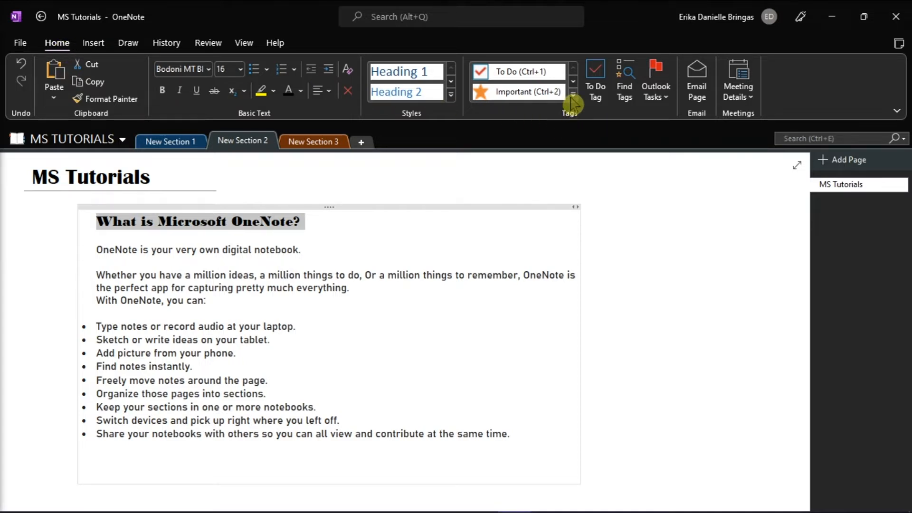
mouse_move(574, 100)
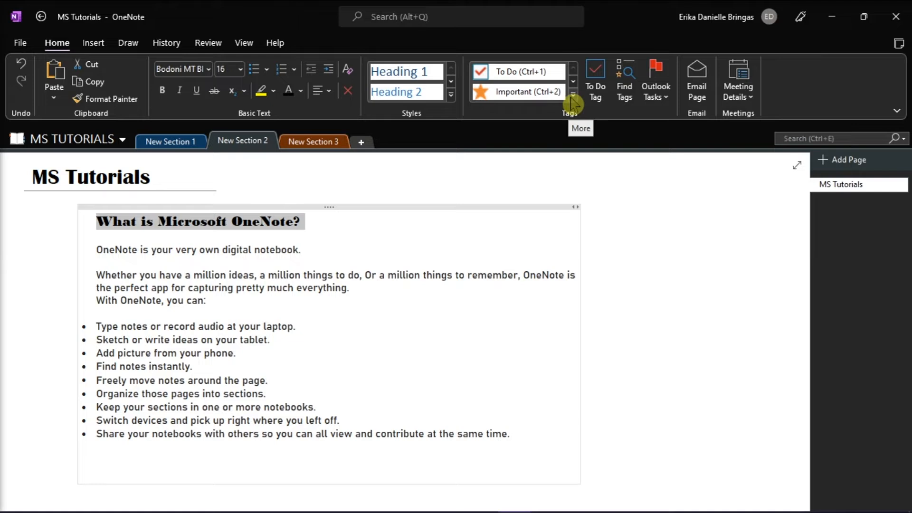
Expand the Tags gallery and browse the list from To Do down to Client request
left_click(573, 102)
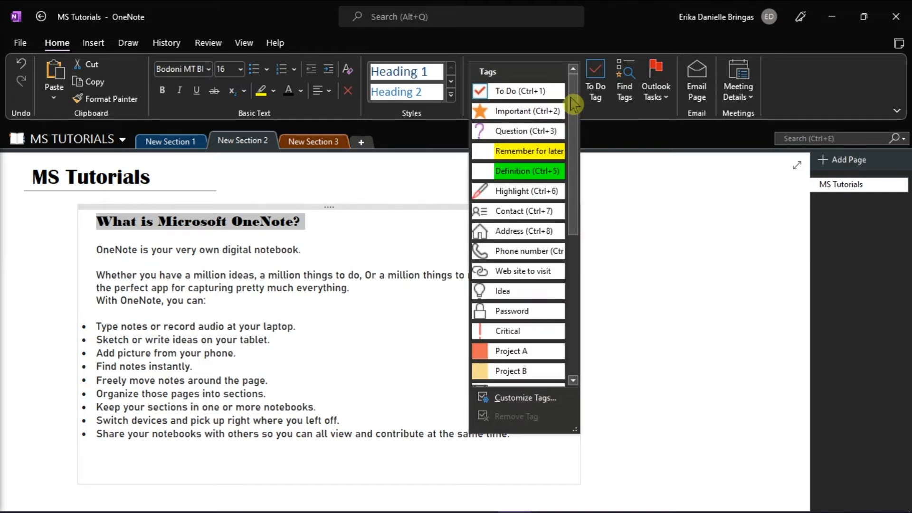
mouse_move(526, 159)
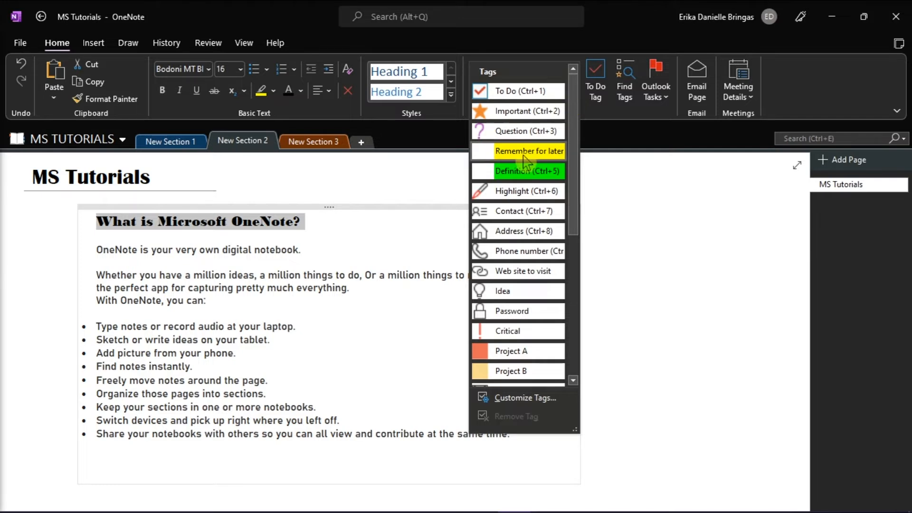
scroll("down", 3)
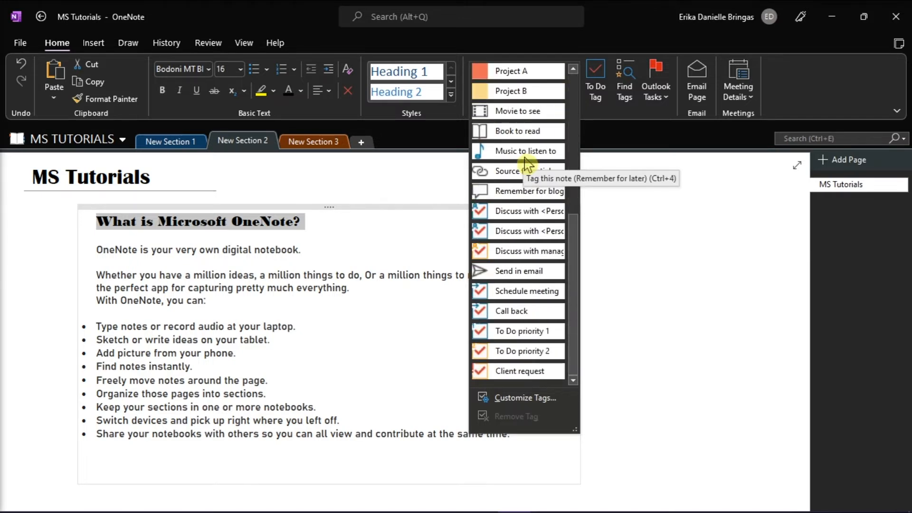
mouse_move(561, 408)
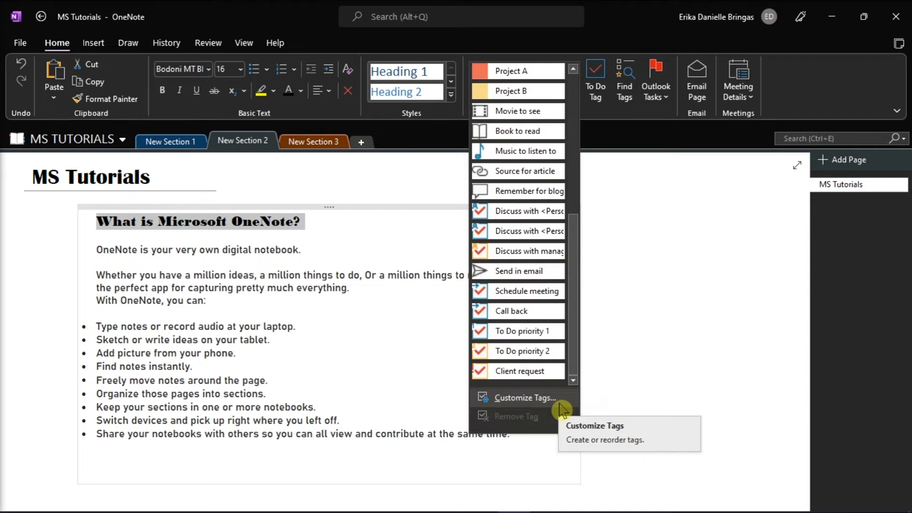
scroll("up", 3)
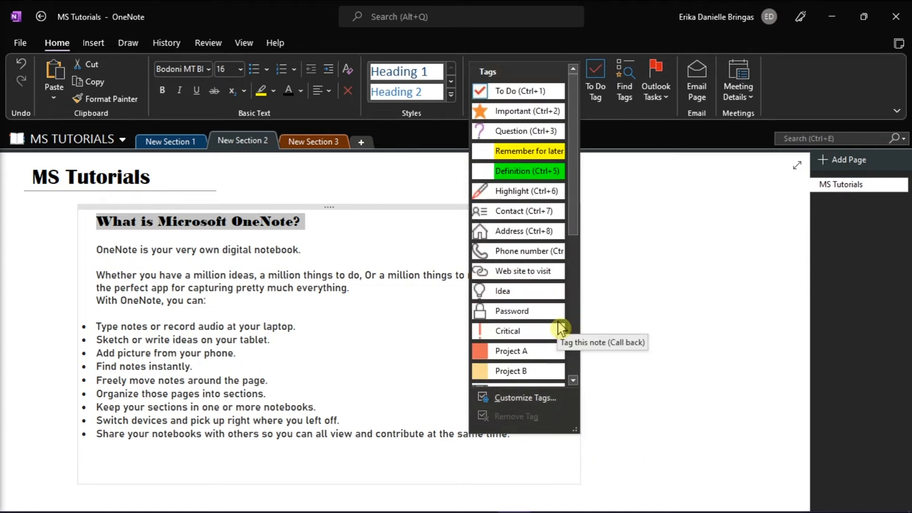
mouse_move(529, 111)
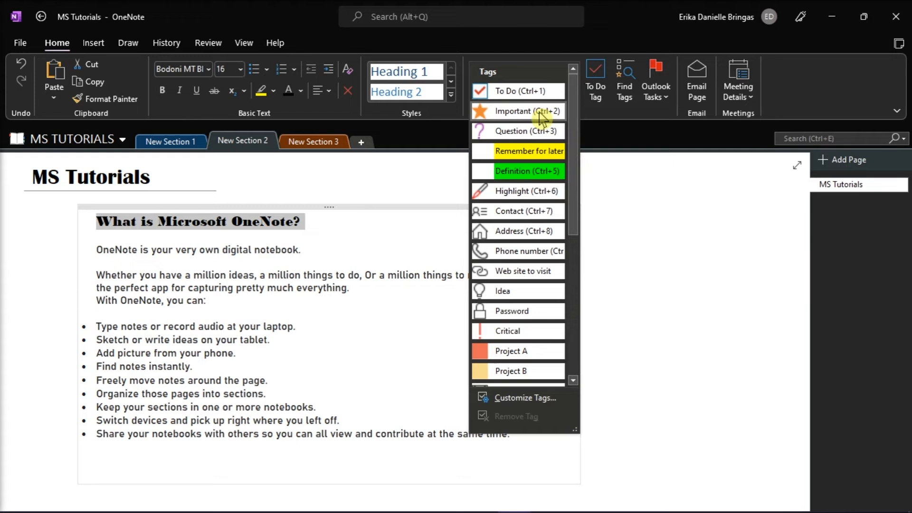
Tag the heading Important, the first sentence Remember for later, and the paragraph Highlight
left_click(525, 111)
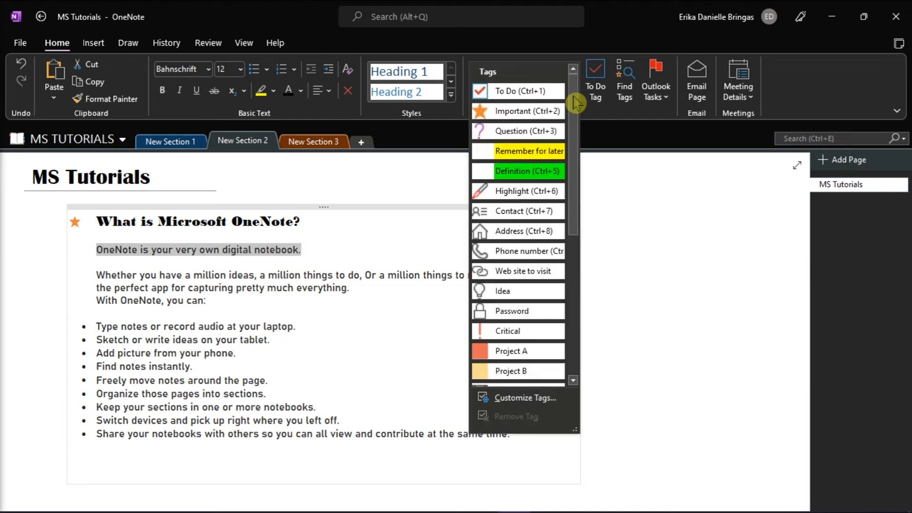
left_click(531, 151)
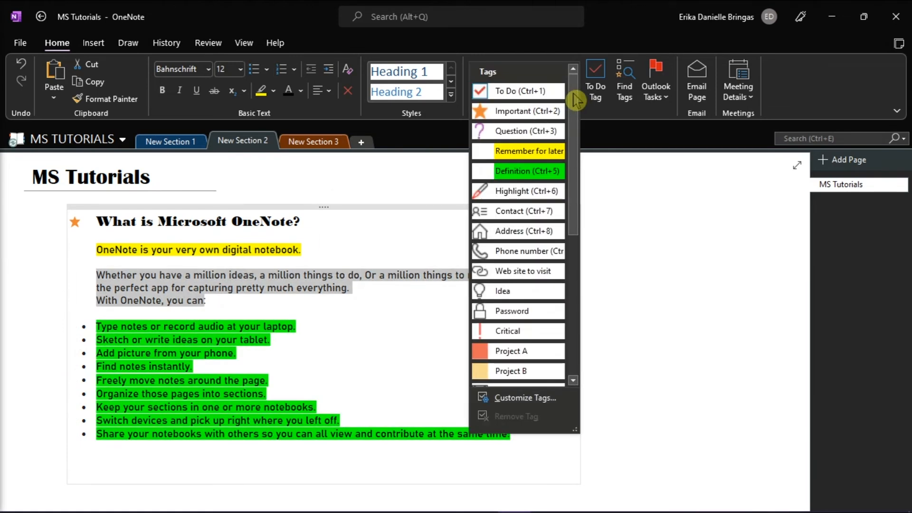
left_click(527, 171)
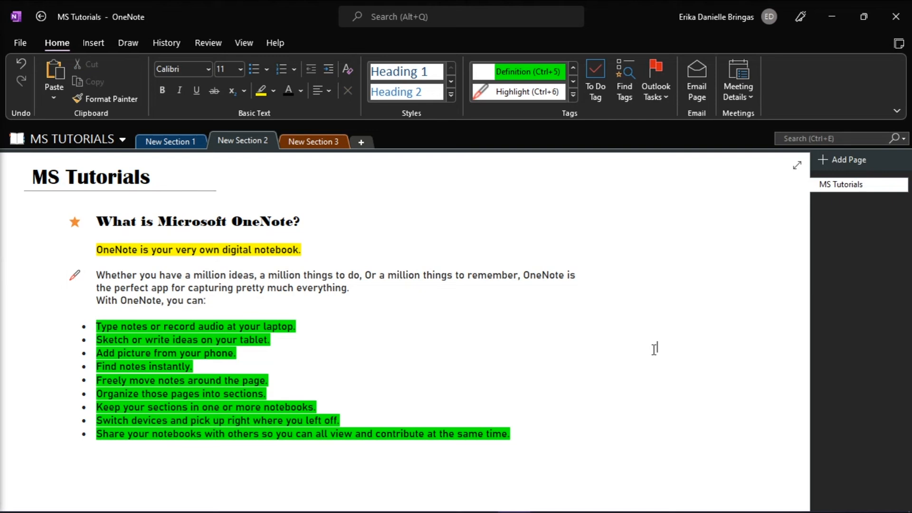
mouse_move(837, 279)
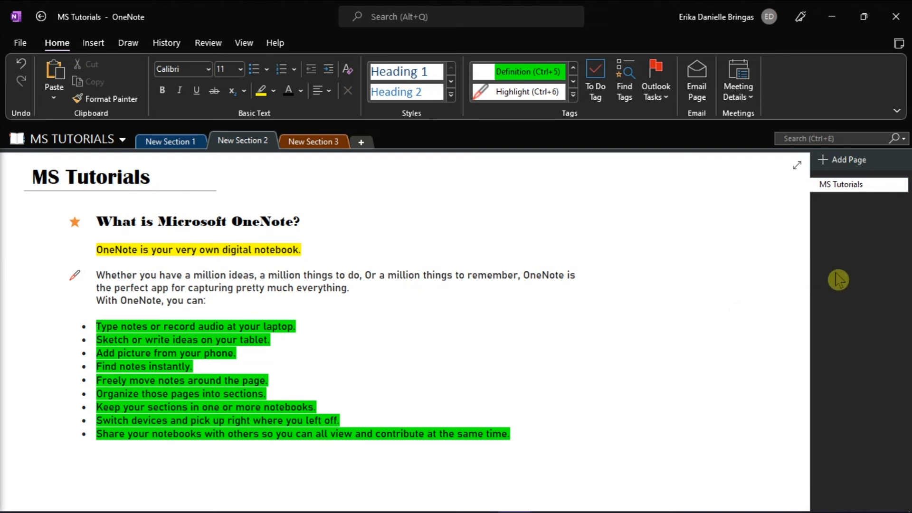
left_click(657, 347)
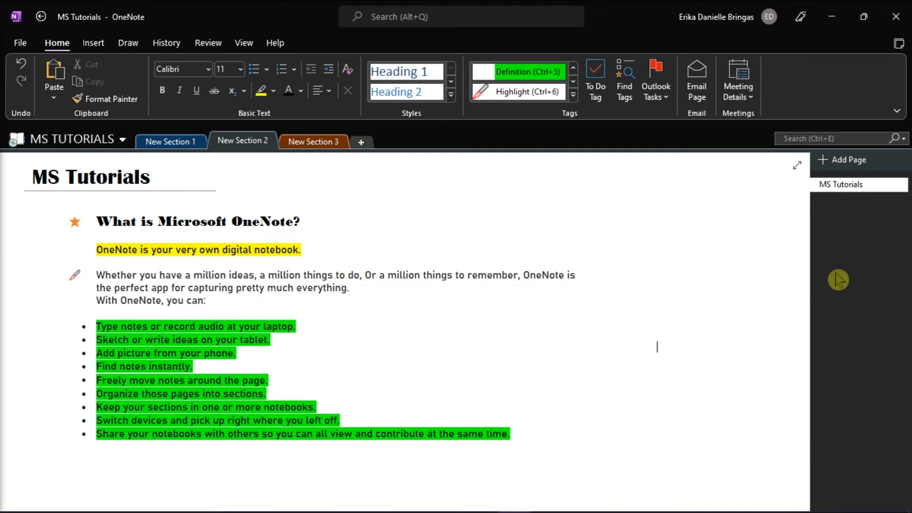